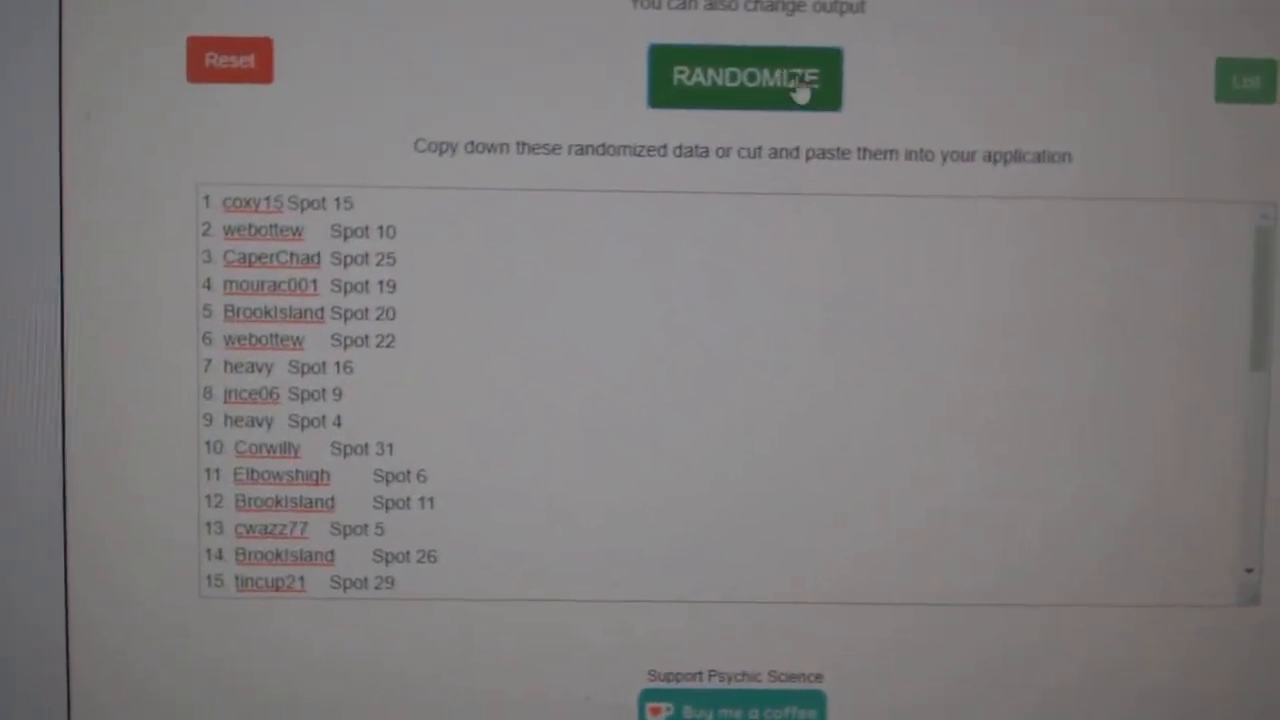
- Reshuffle the participant and spot list twice, then load the hockey team-name list
click(744, 78)
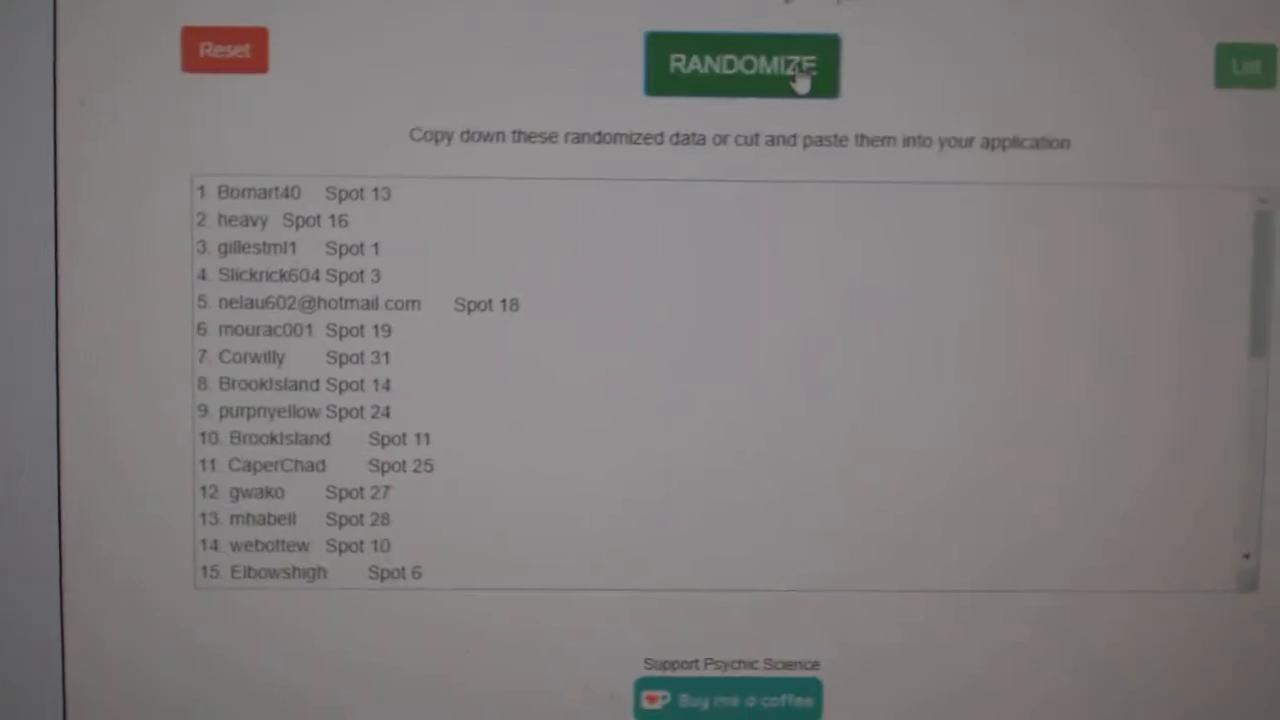
click(742, 65)
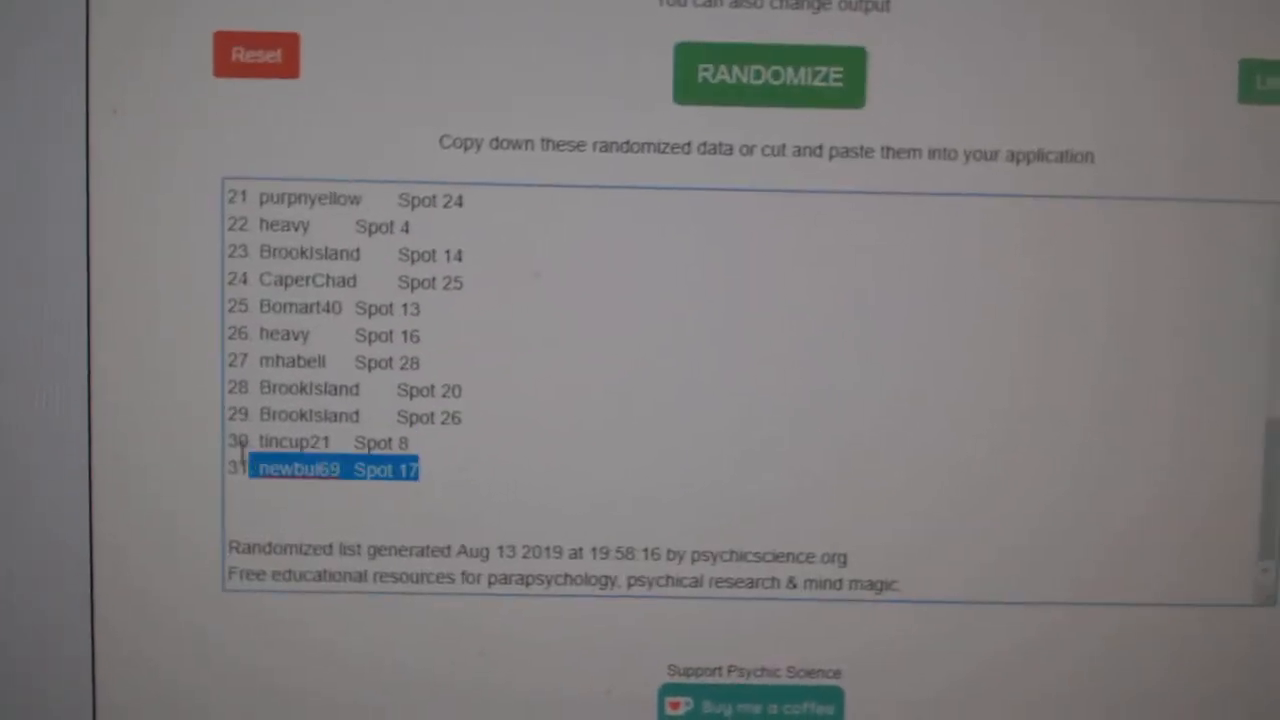
click(770, 76)
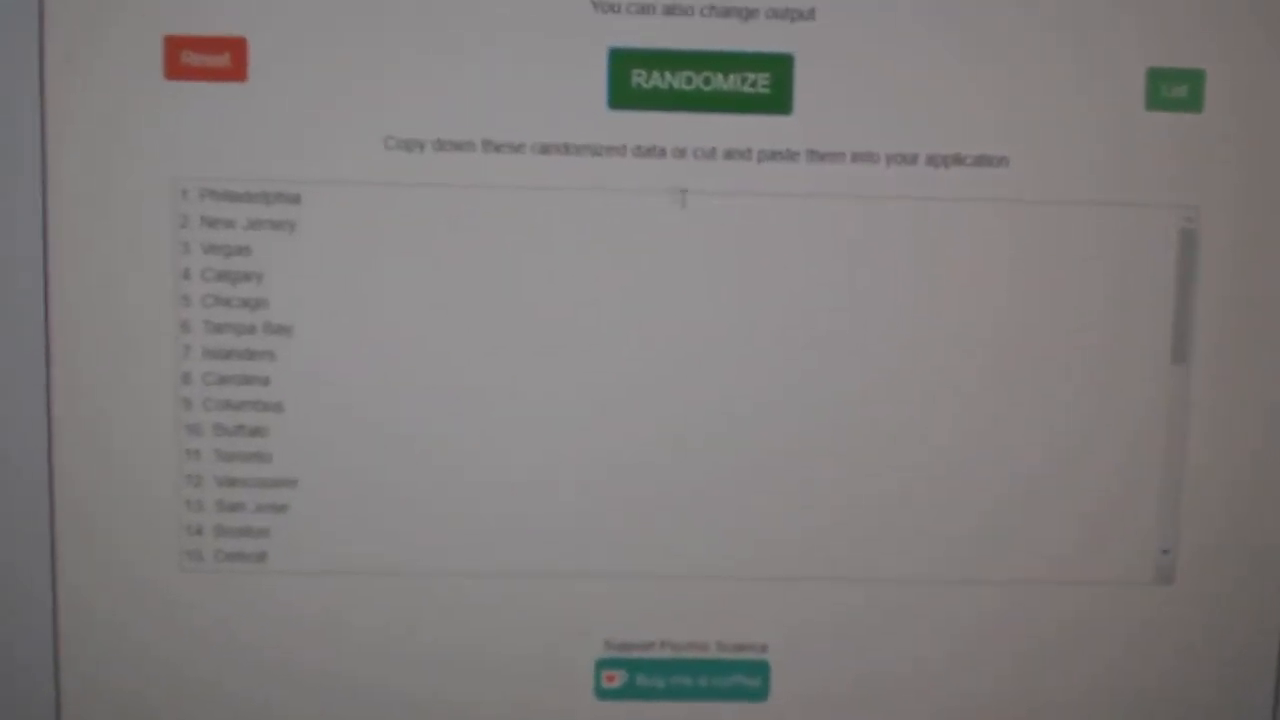
- Randomize the order of the 31 hockey team names
click(699, 82)
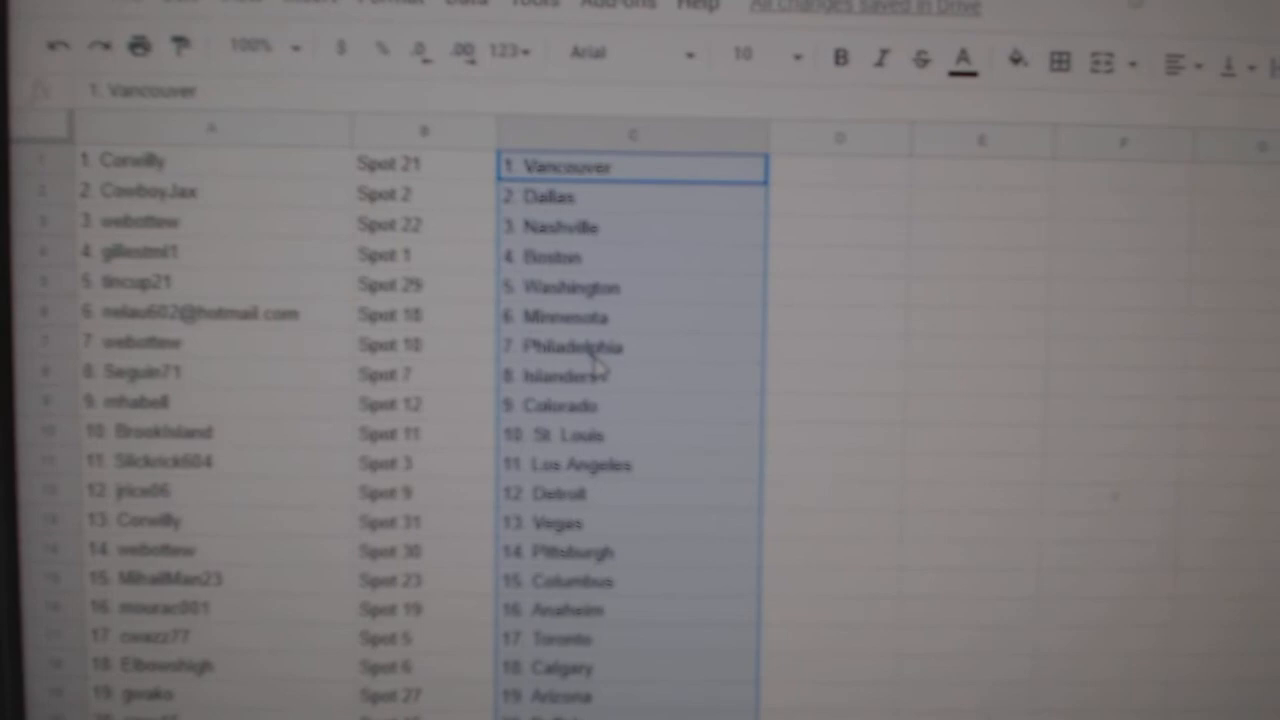
- Scroll through the sheet, checking the pairings in rows 14 and 25 through the end
scroll(down, 3)
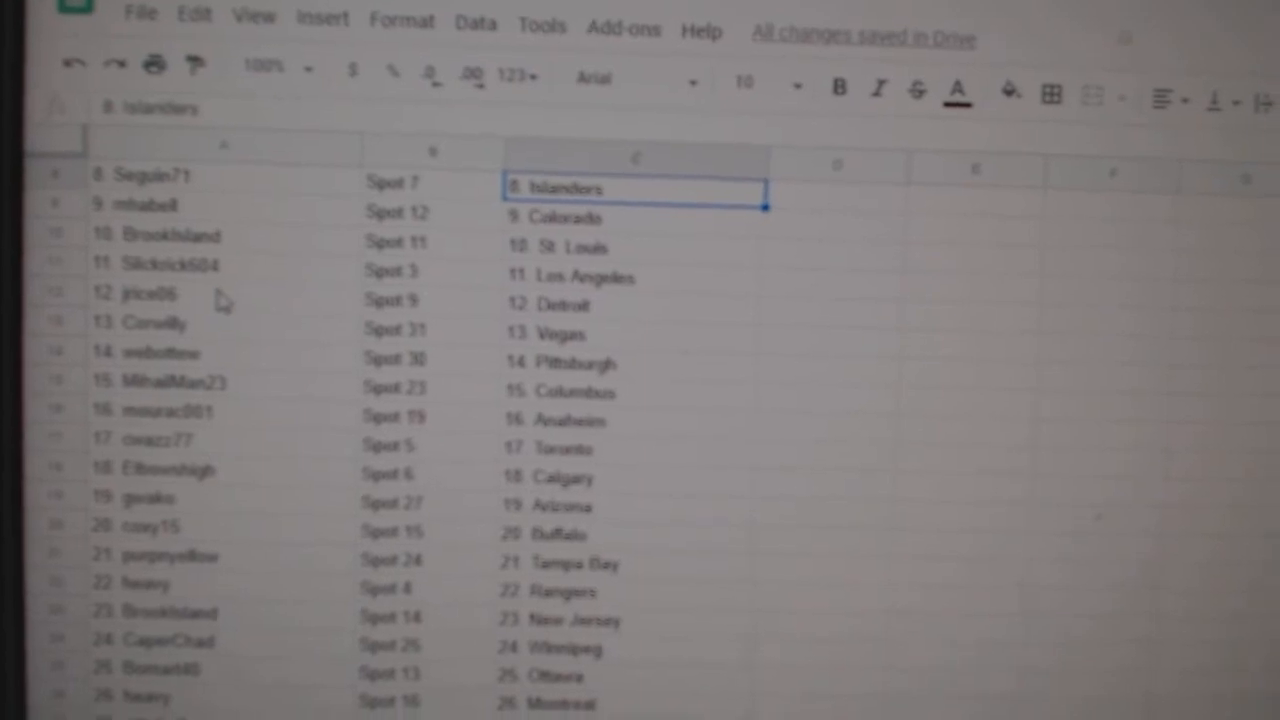
click(160, 341)
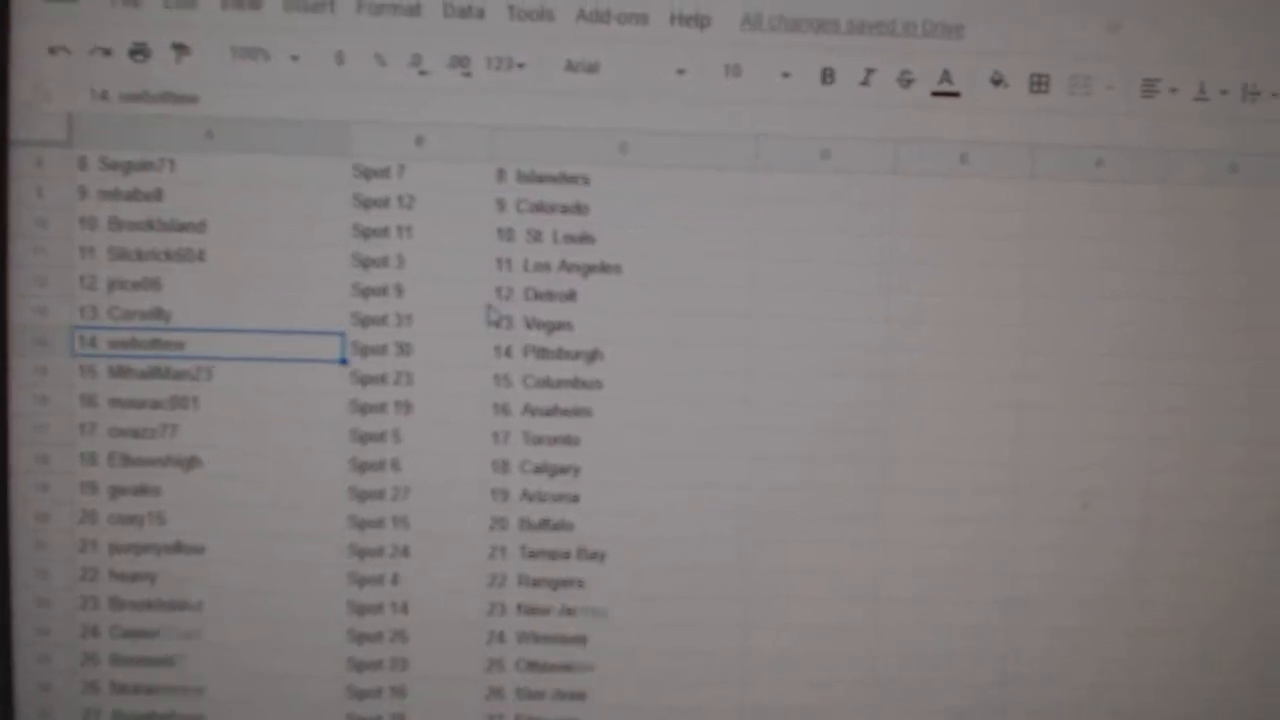
scroll(down, 3)
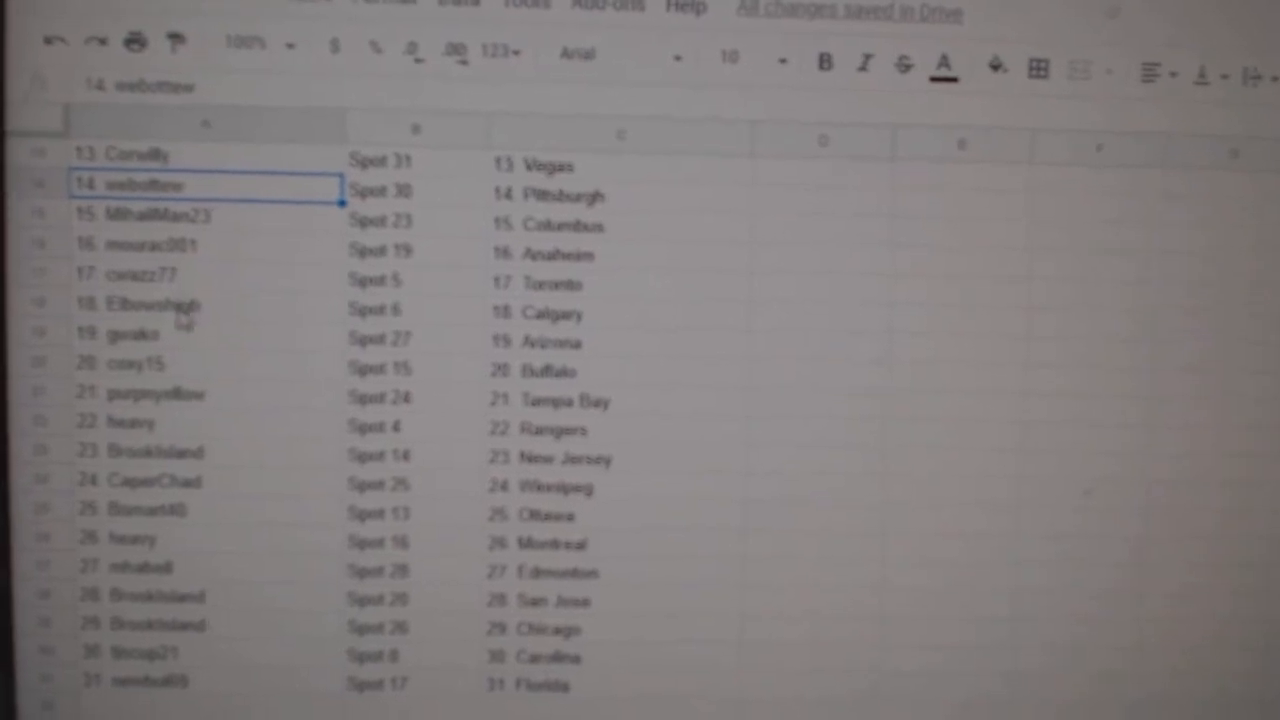
scroll(down, 3)
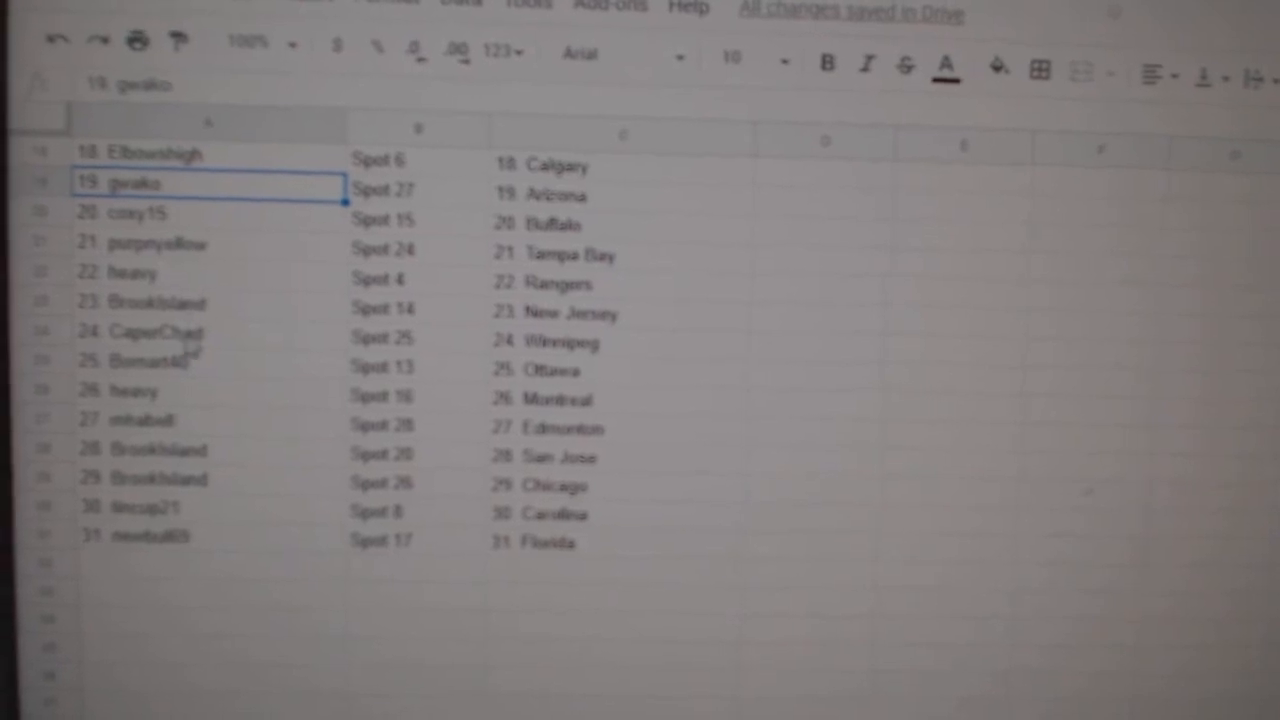
click(205, 305)
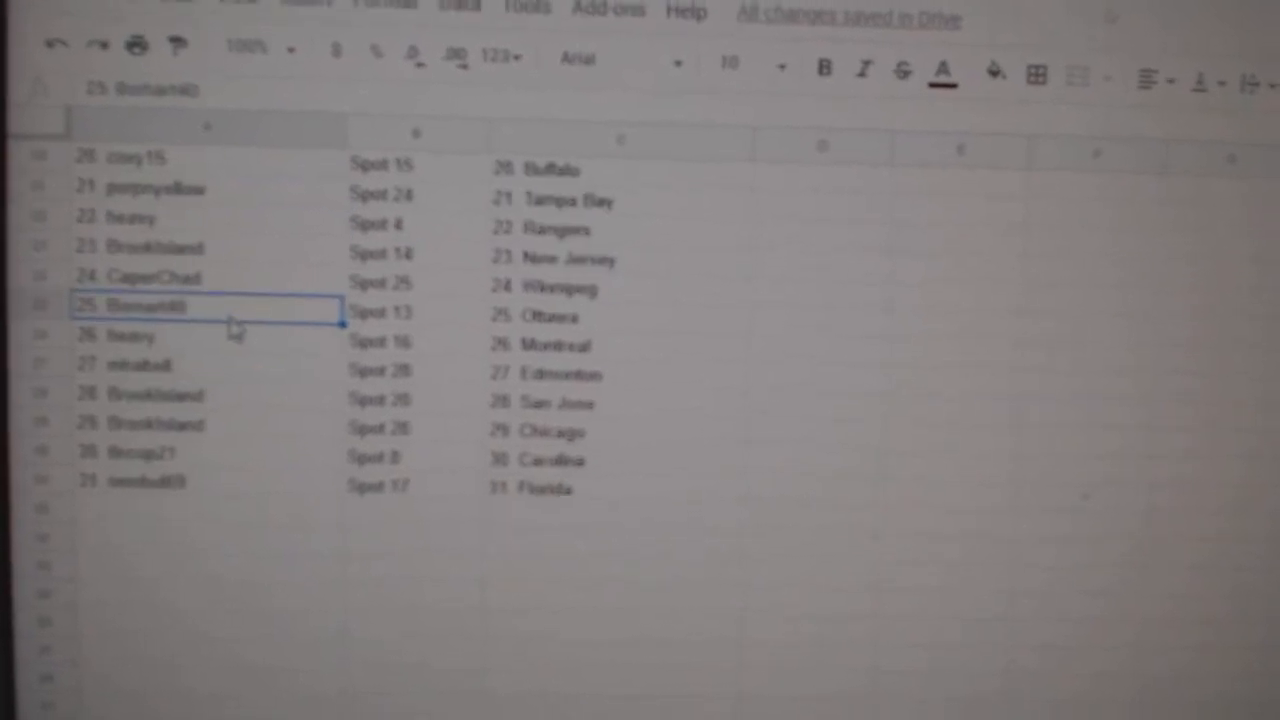